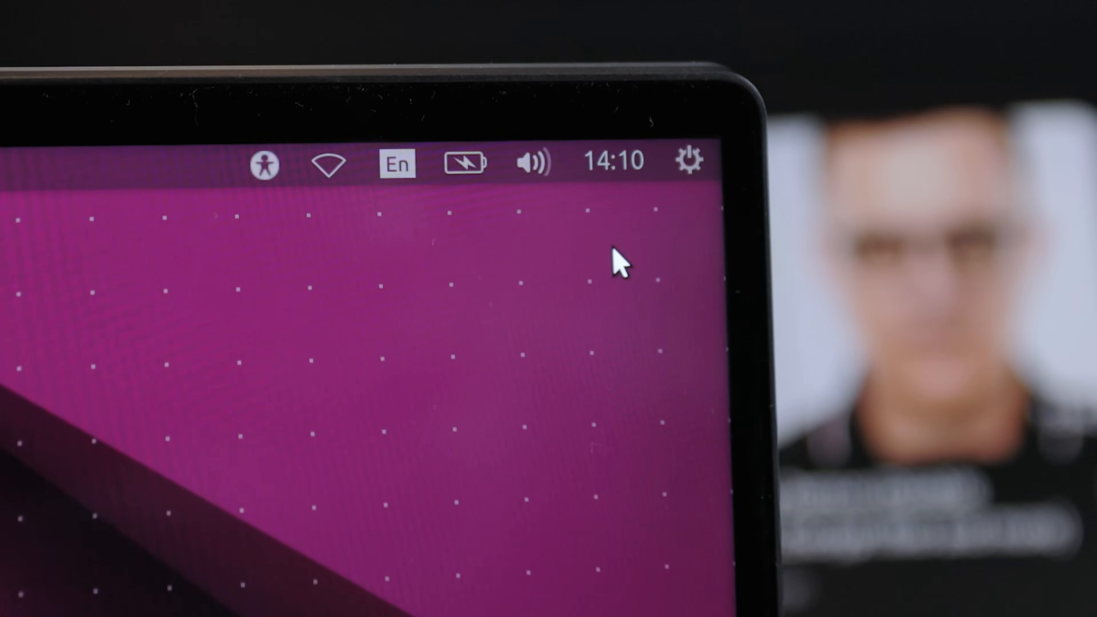
Restart the laptop and choose 'Advanced options for Ubuntu' in the GRUB boot menu.
click(689, 162)
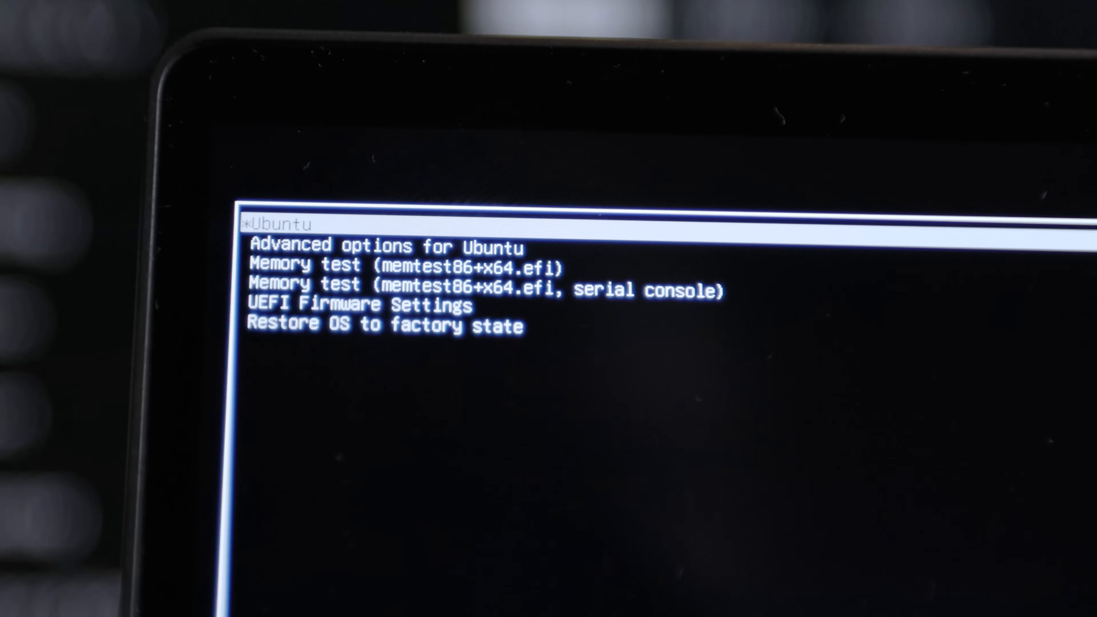
key(Down)
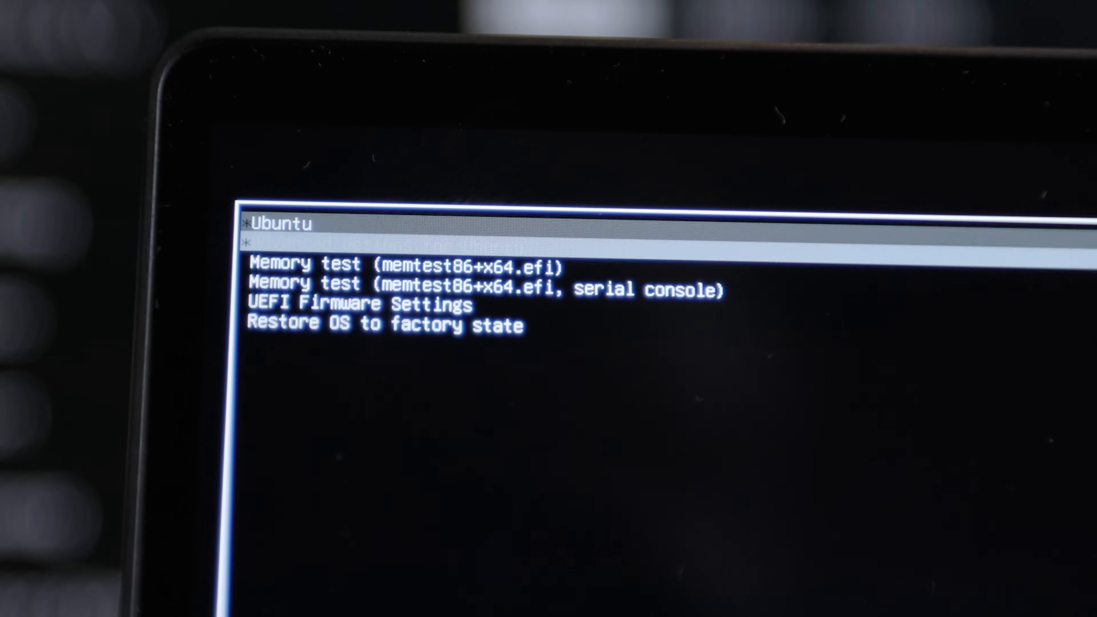
key(Down)
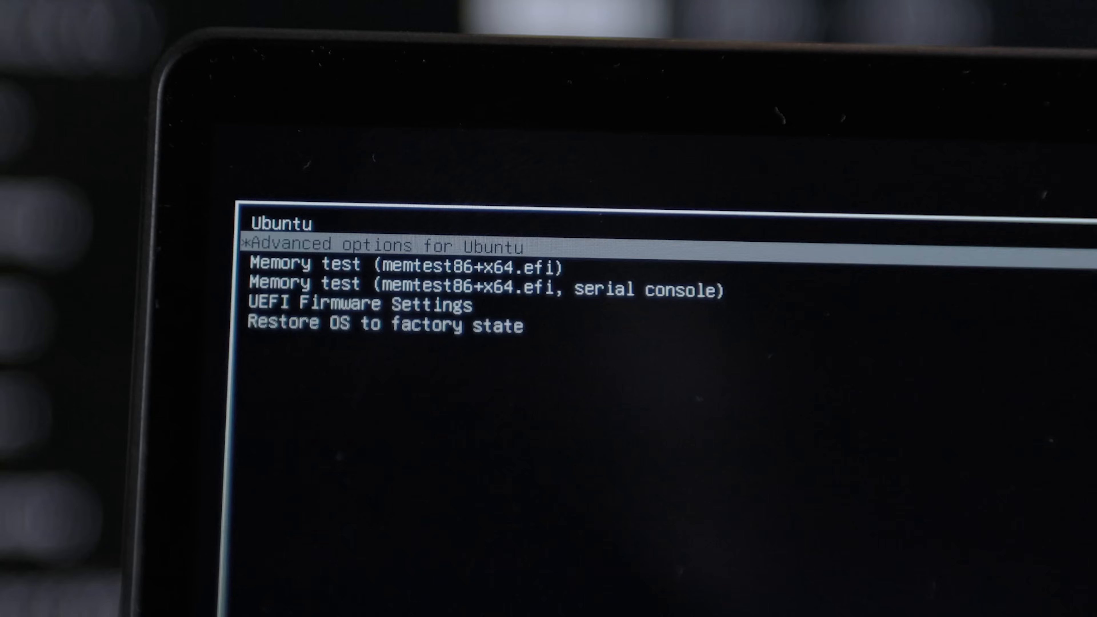
key(enter)
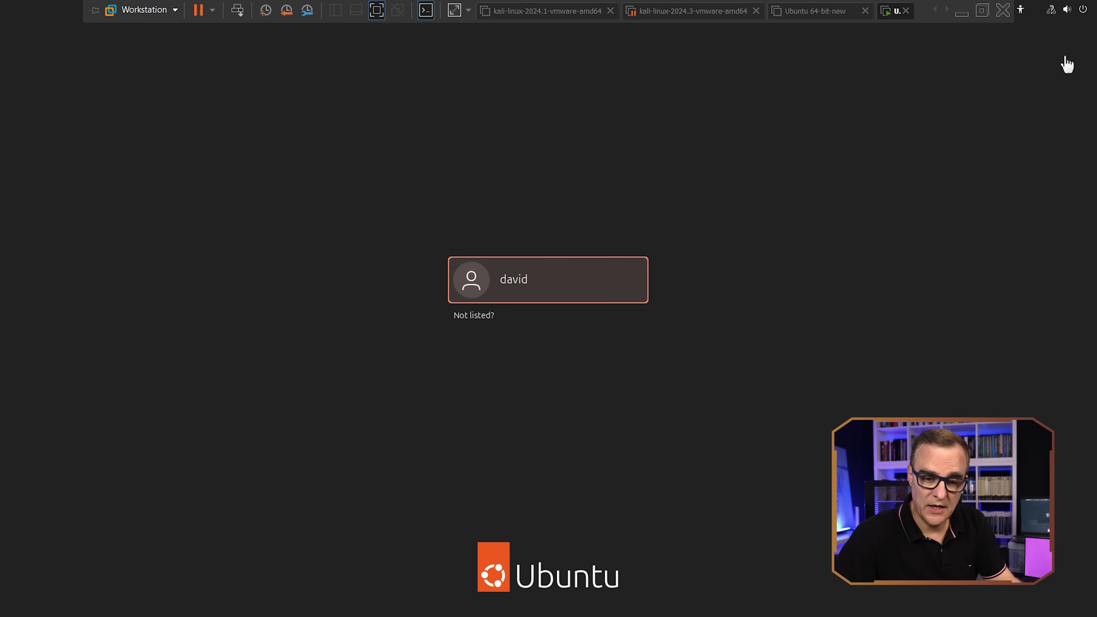
Restart the Ubuntu VM from the system menu's power options and confirm the restart.
click(1039, 17)
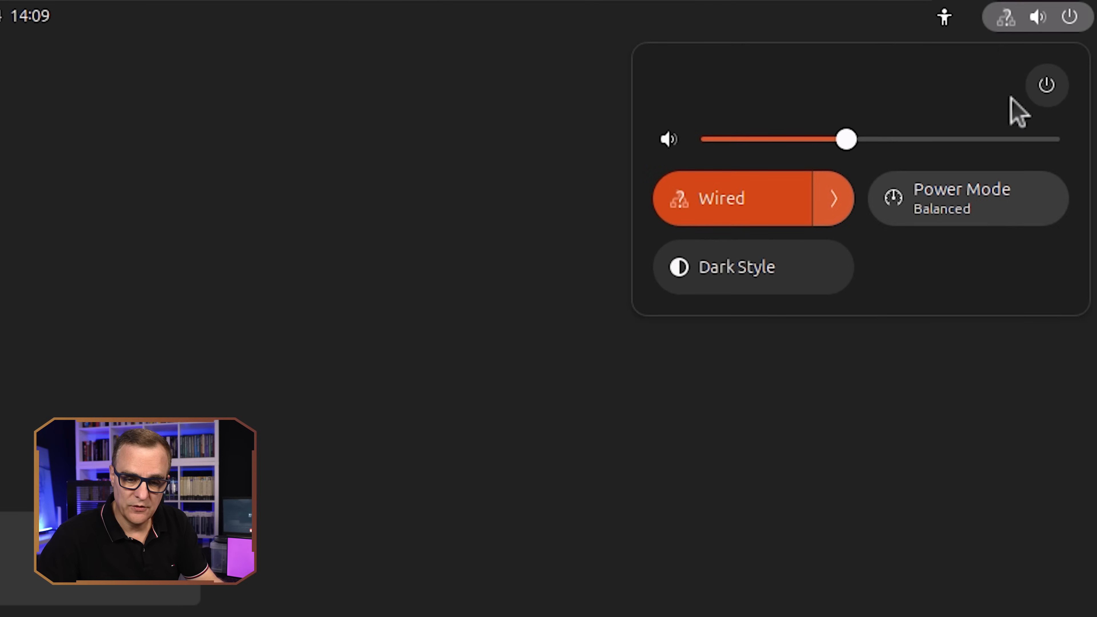
click(1046, 85)
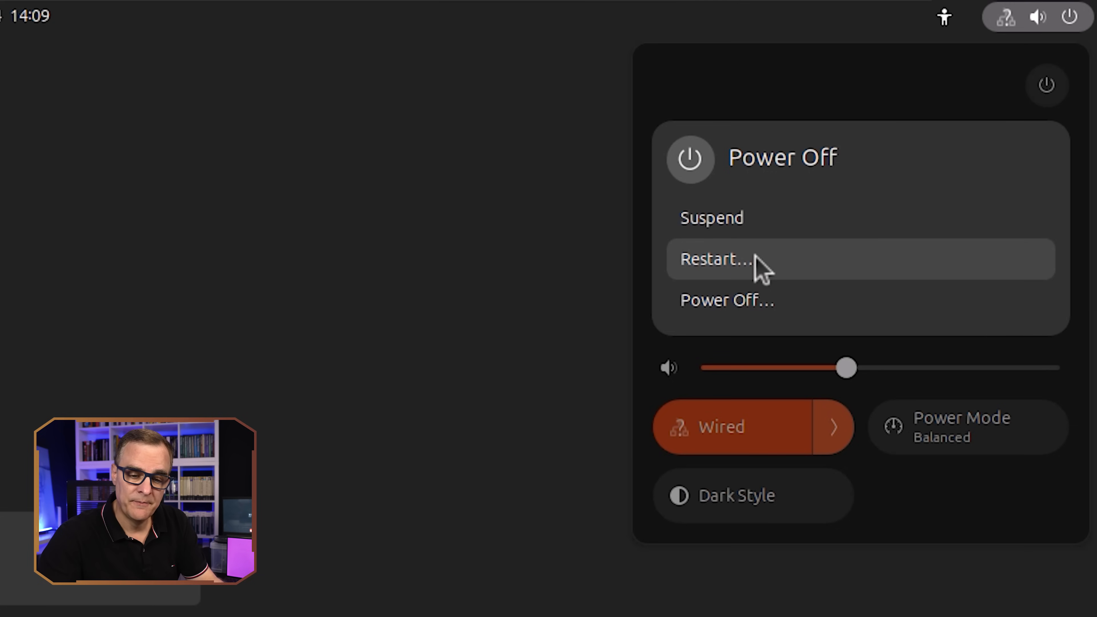
click(715, 258)
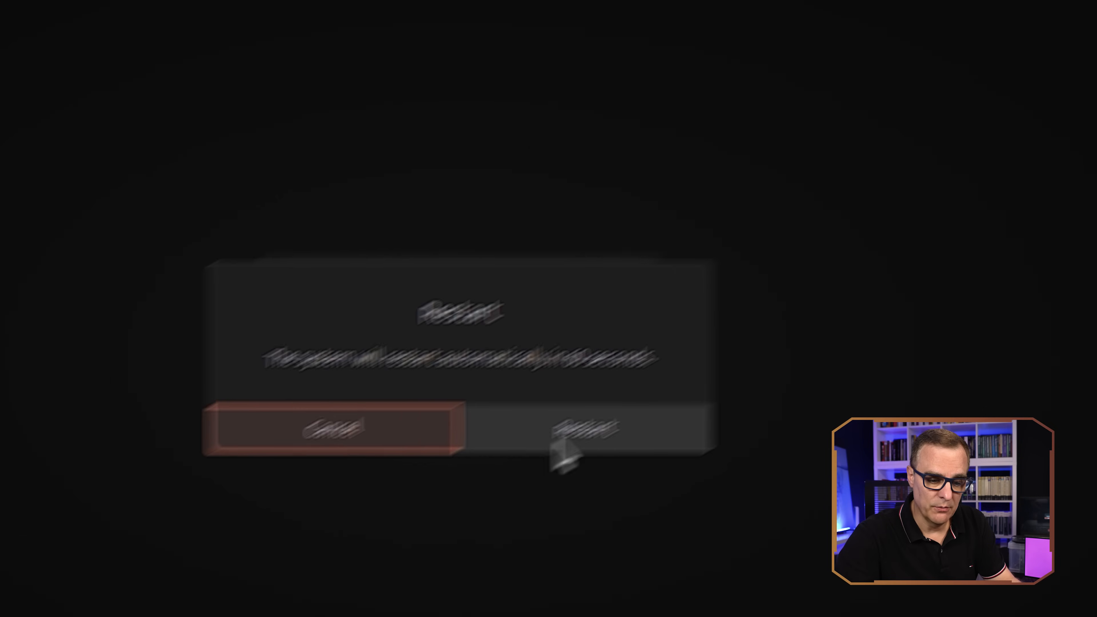
click(584, 430)
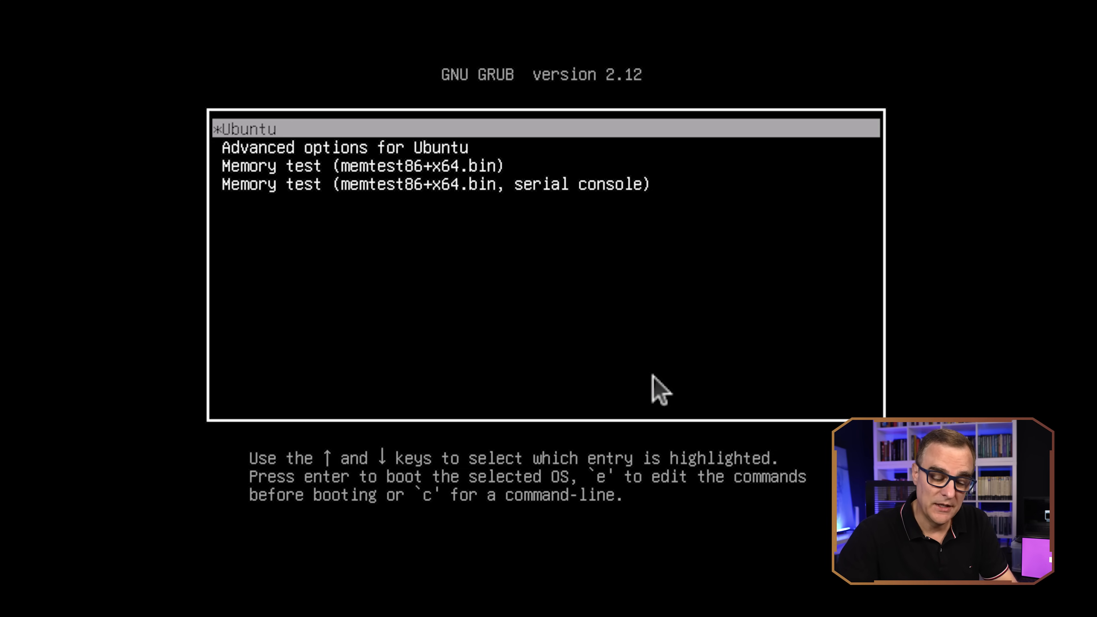
From Advanced options for Ubuntu, boot the 6.11.0-24 kernel in recovery mode.
key(Down)
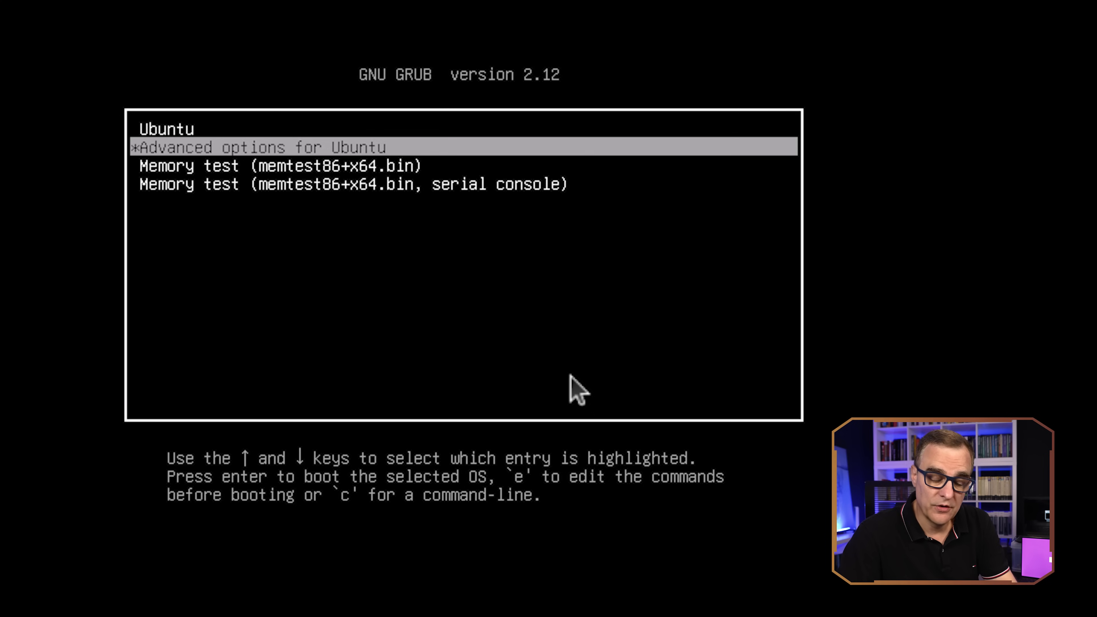
key(Up)
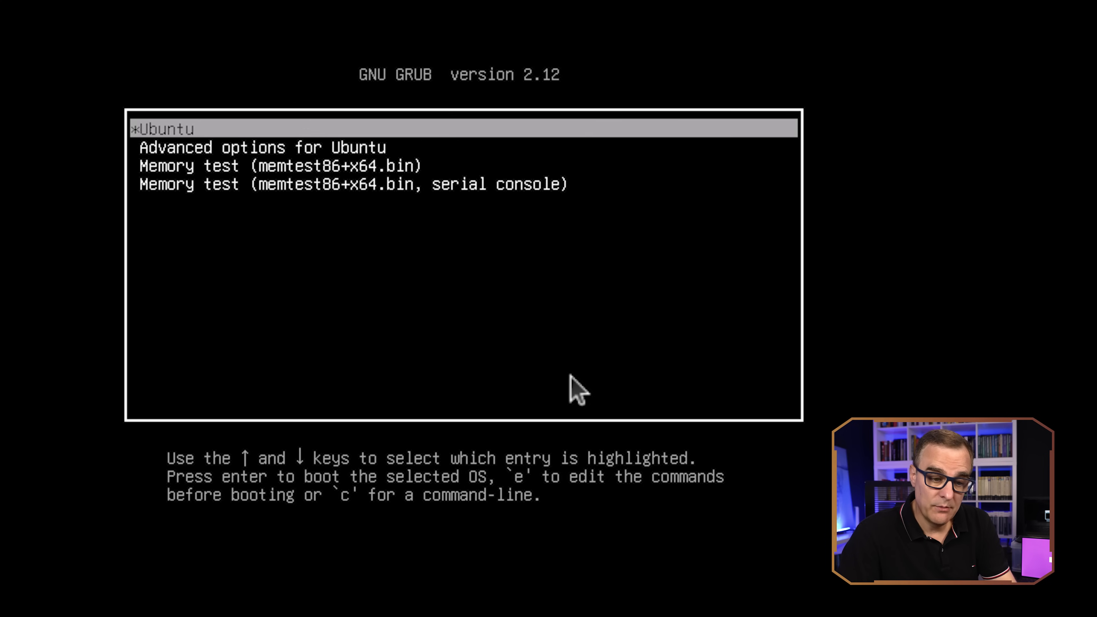
key(Down)
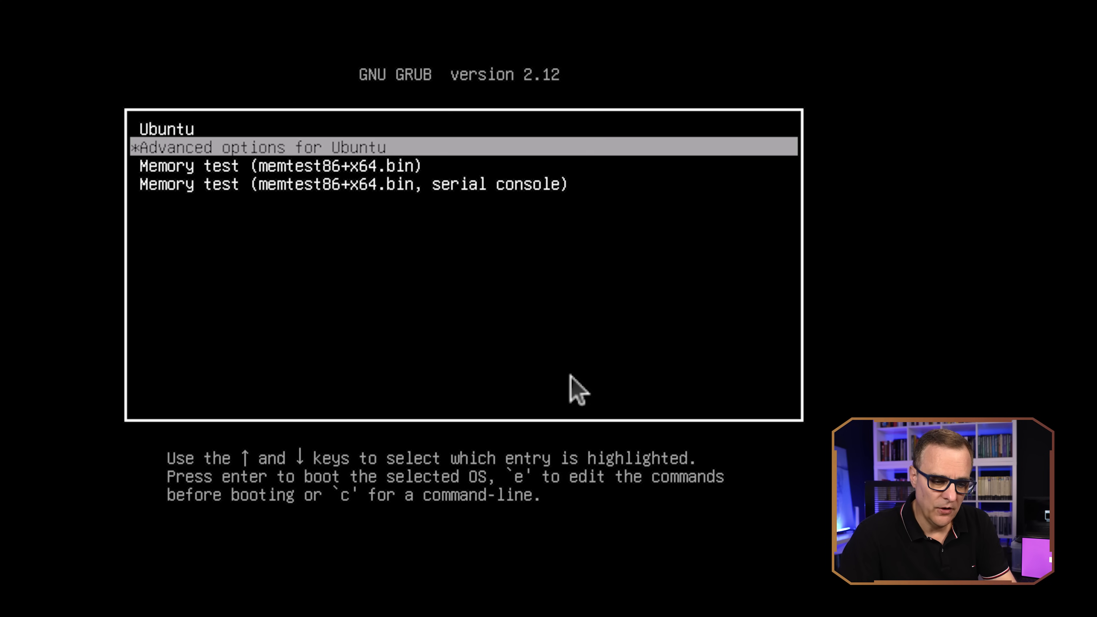
key(Return)
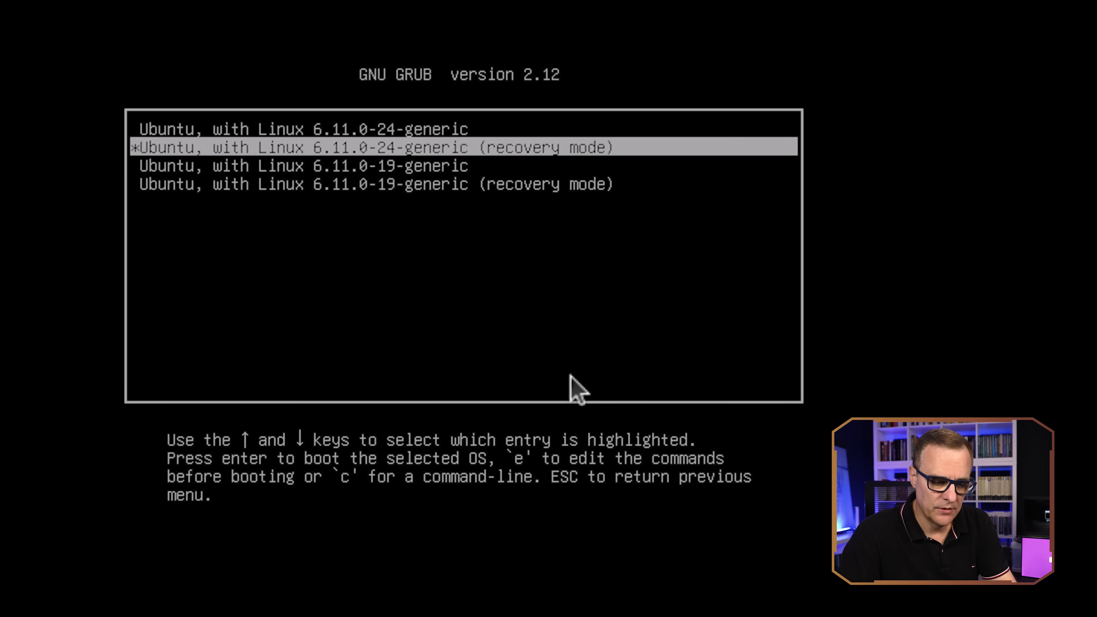
key(Return)
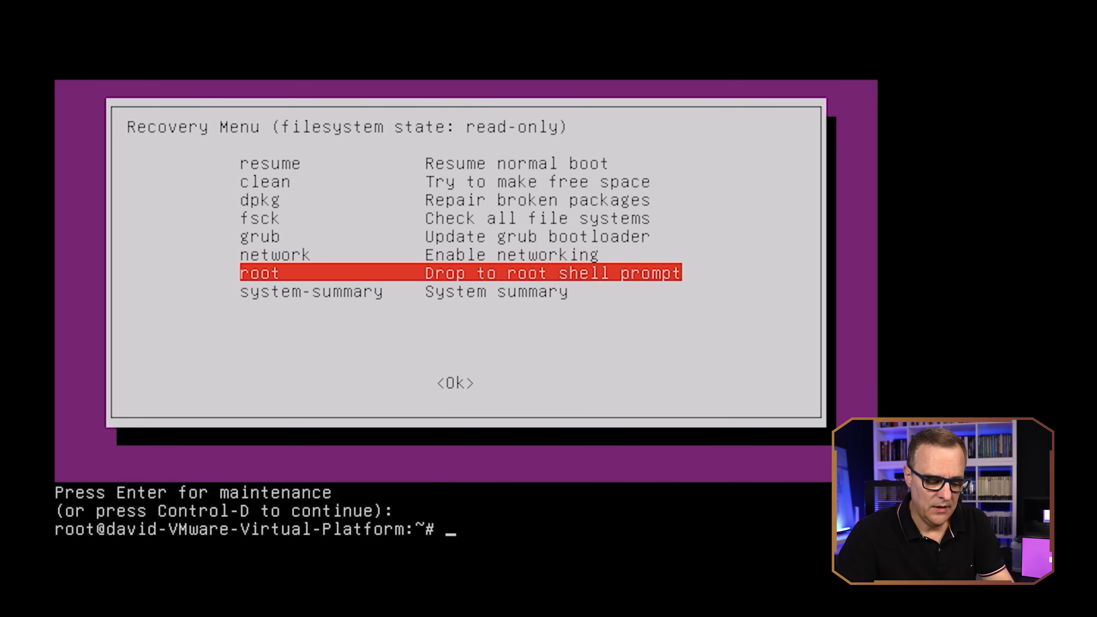
Run passwd for user david in the root shell, set the new password, then exit back to the recovery menu.
text(passw)
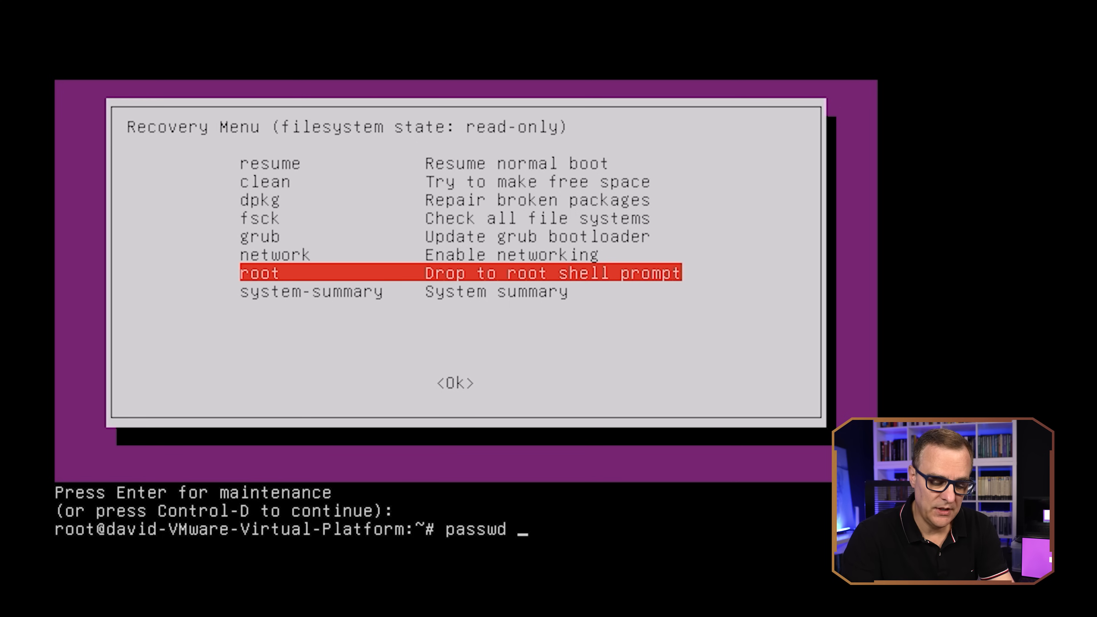
text(david)
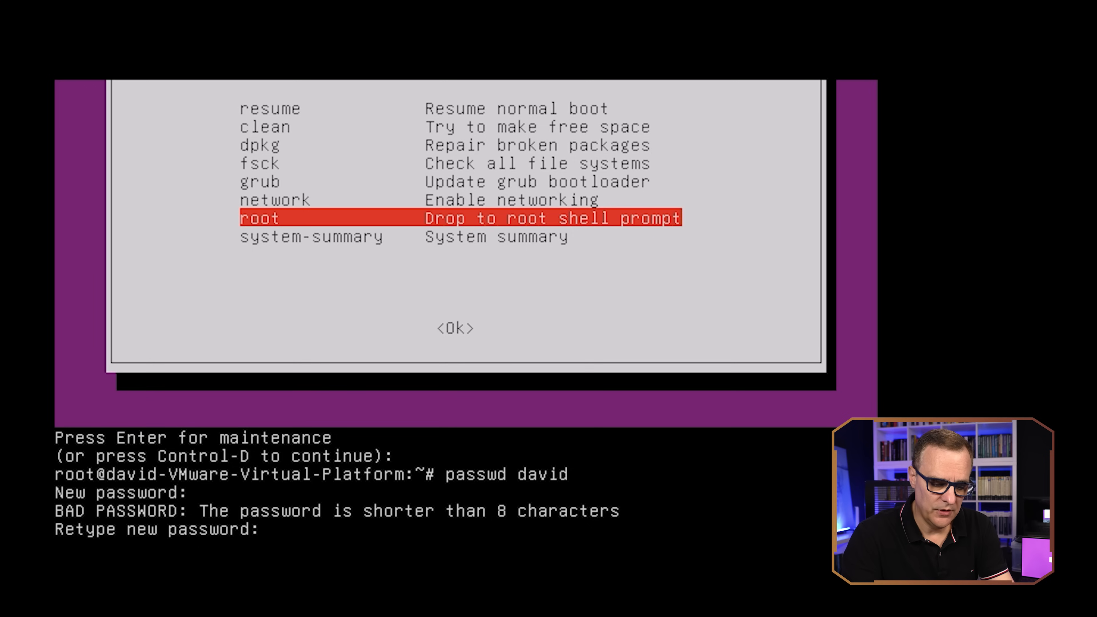
key(Enter)
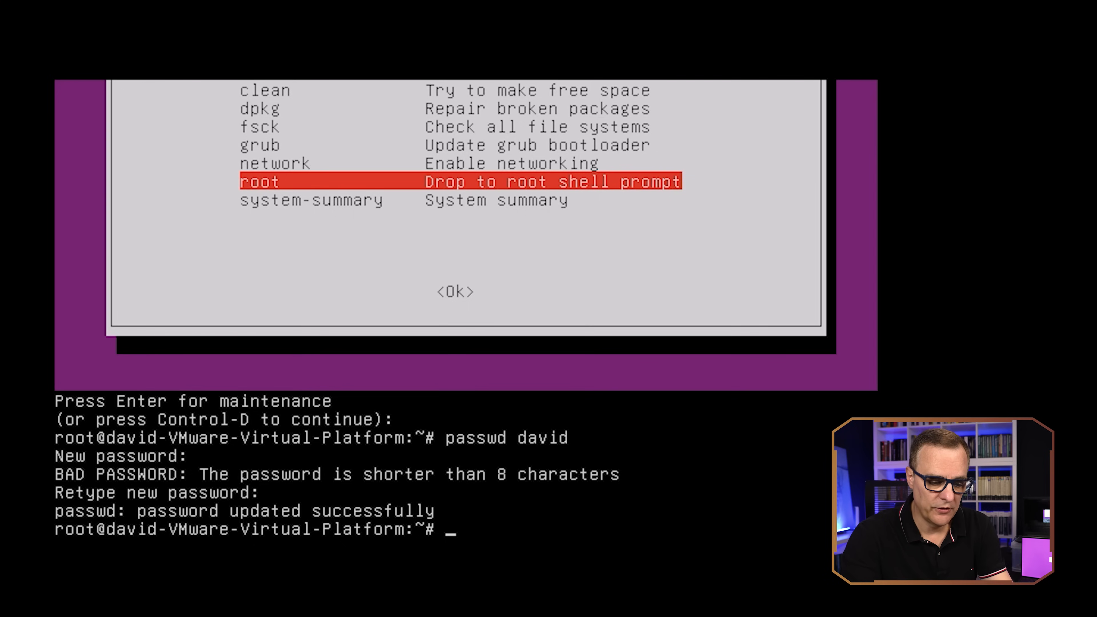
text(exit)
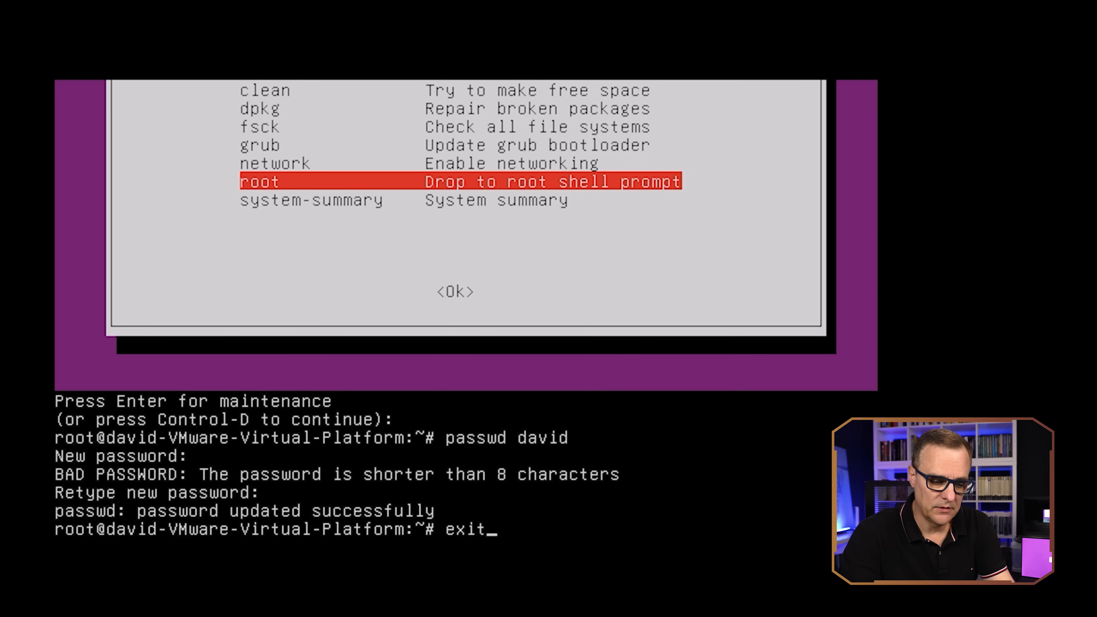
key(Return)
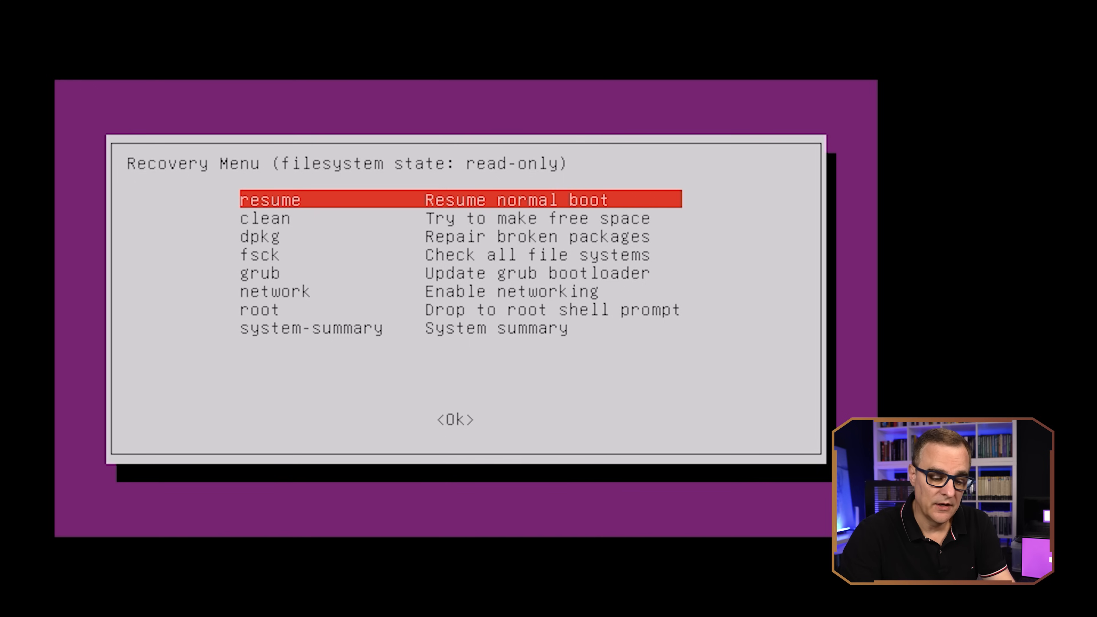
Resume normal boot, confirm the notice, and select the user account on the login screen.
click(455, 419)
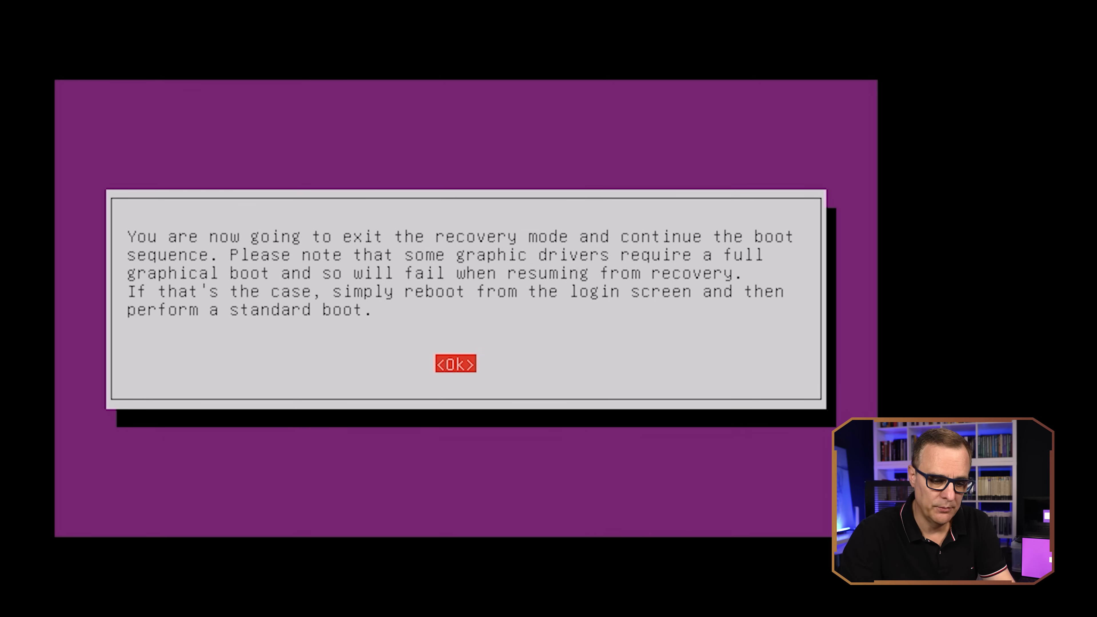
click(455, 363)
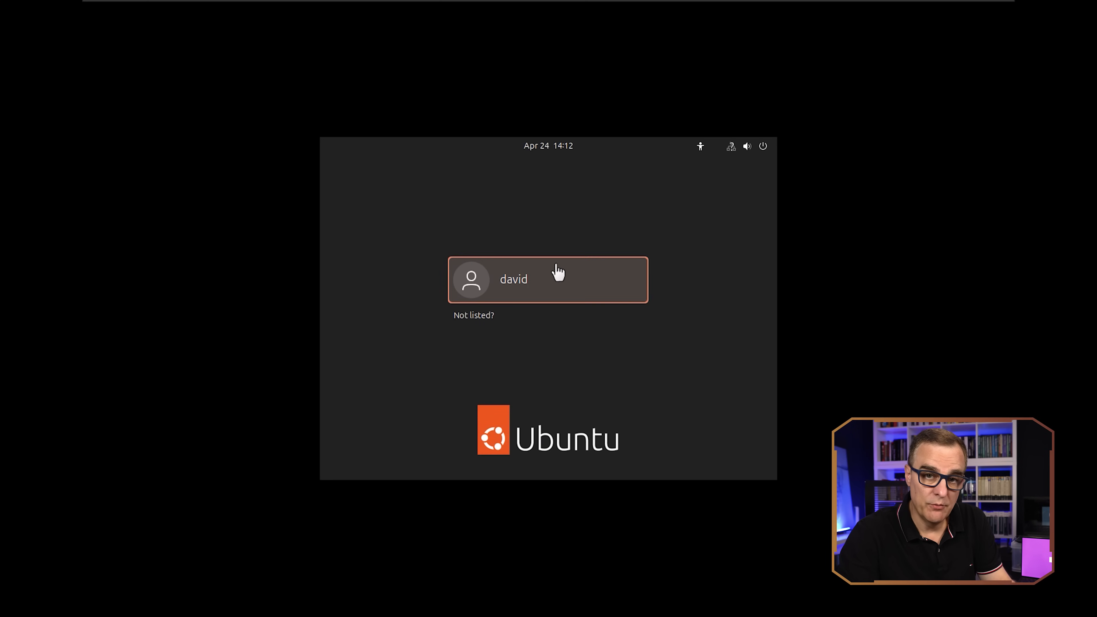
click(548, 280)
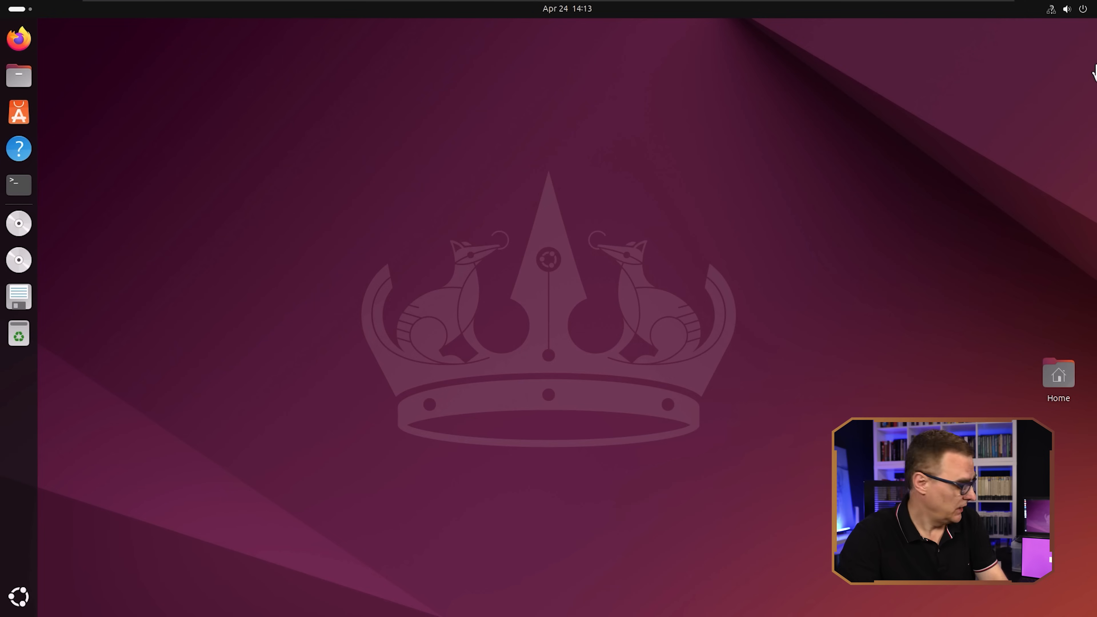
Restart the laptop from the system menu to reach the GRUB recovery entry.
click(1087, 9)
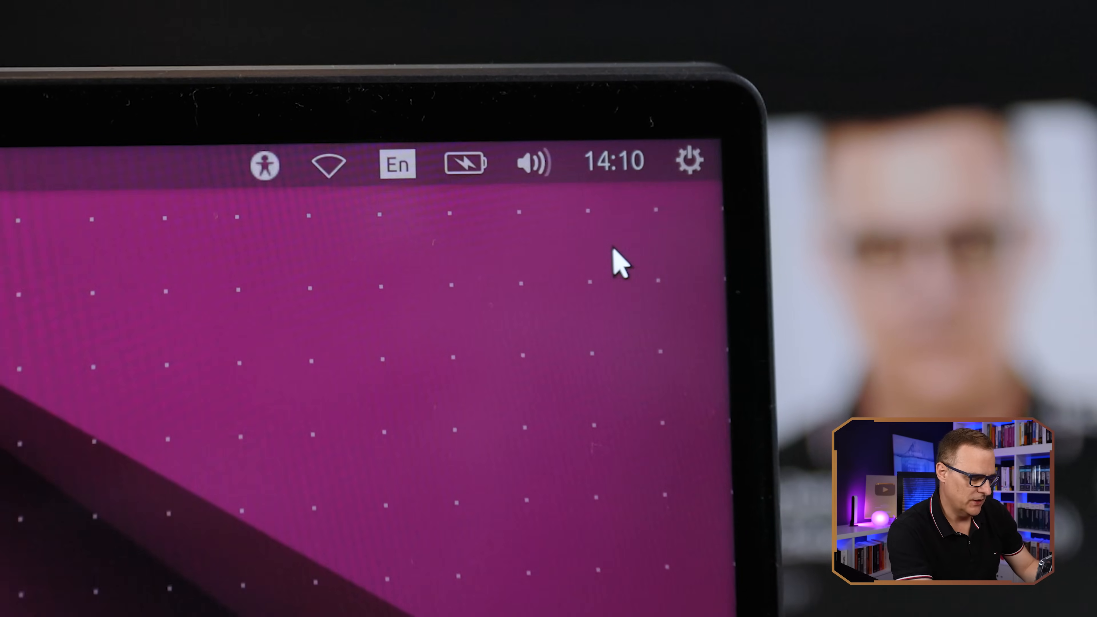
click(689, 162)
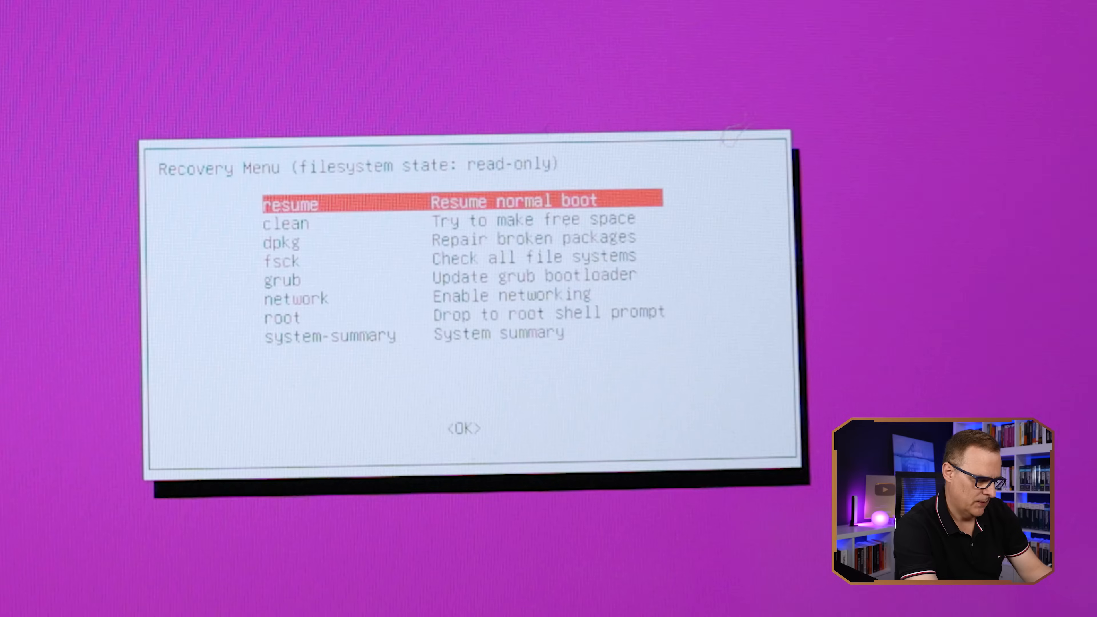
Enter the root shell, run passwd for the user to set a new password, then exit the shell.
key(Down)
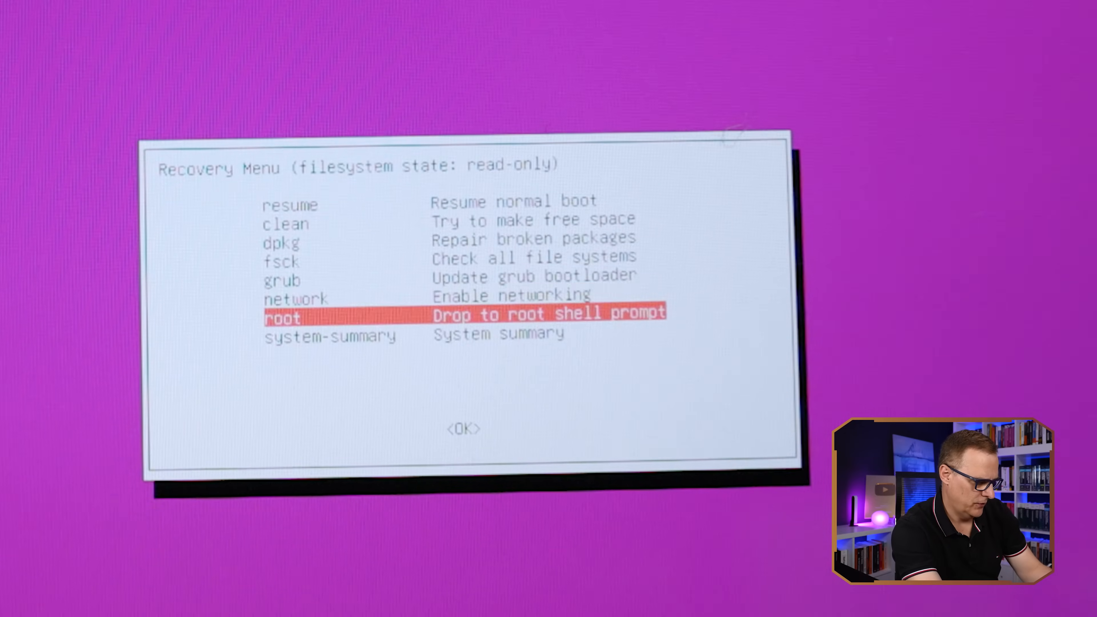
key(enter)
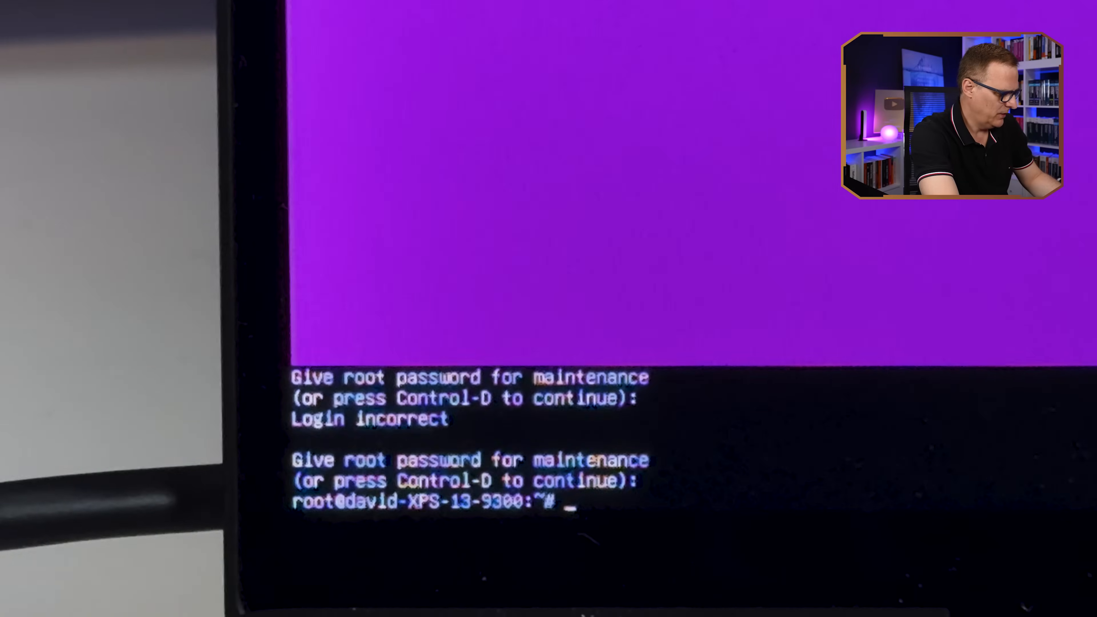
text(pa)
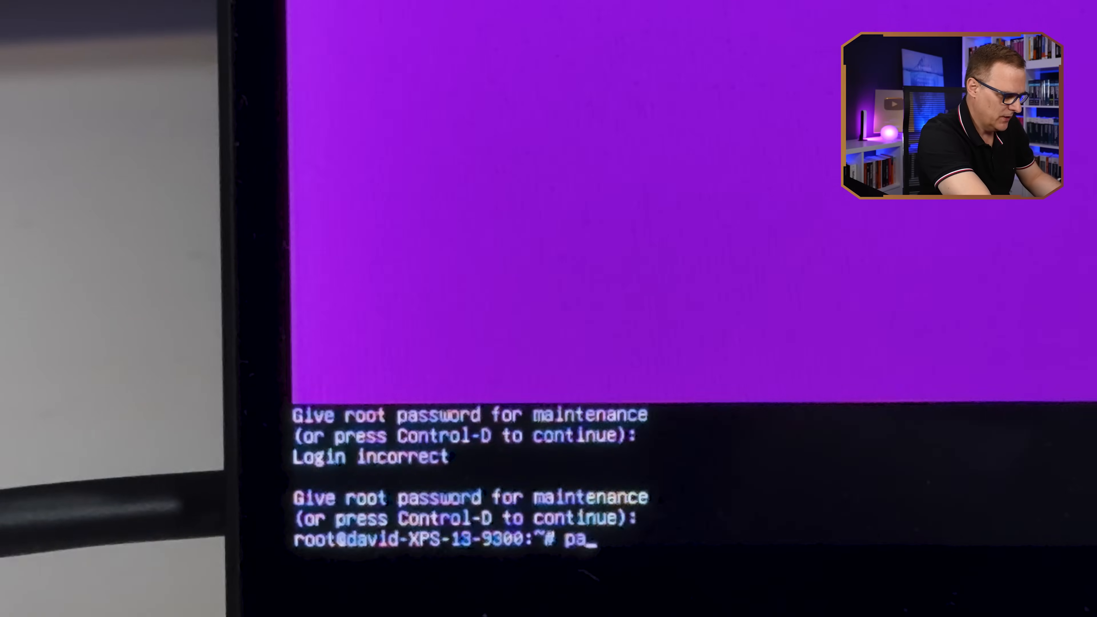
text(sswd)
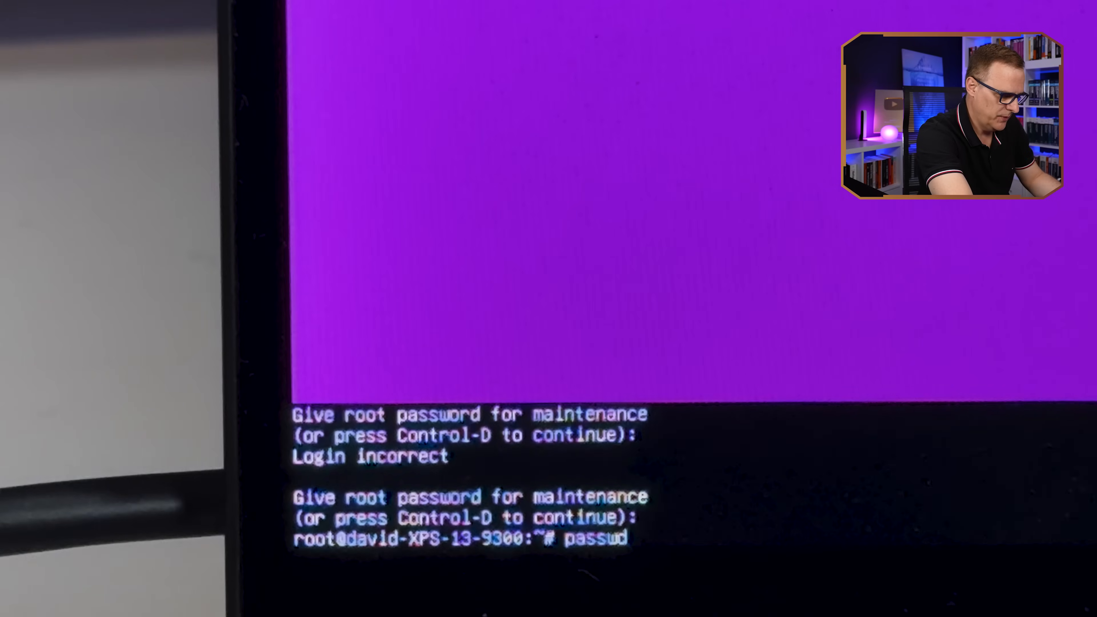
text(david)
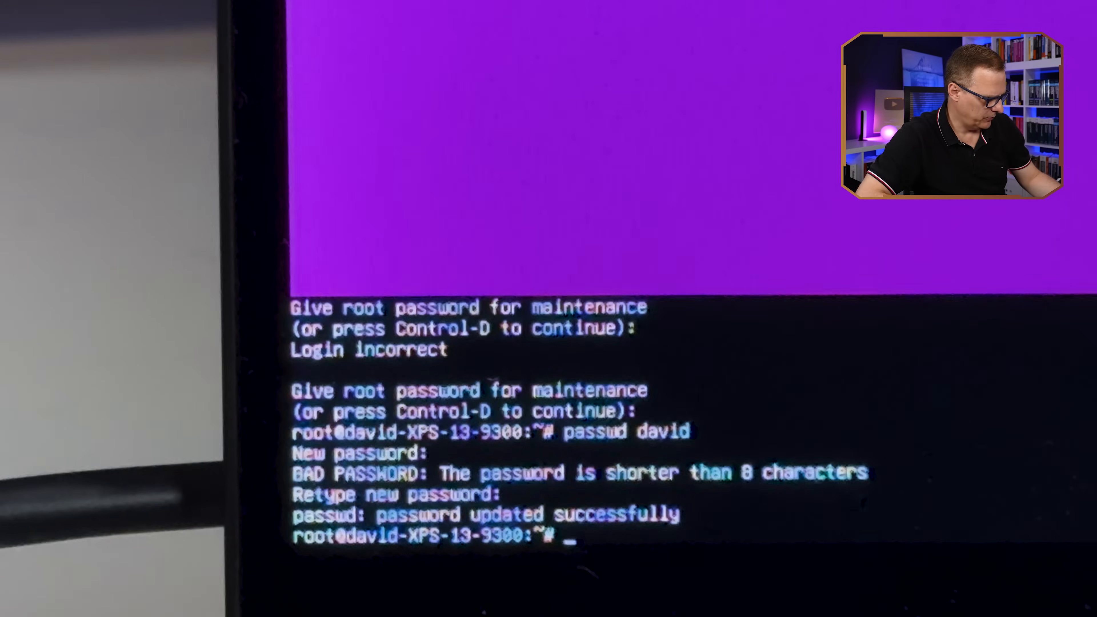
text(exit)
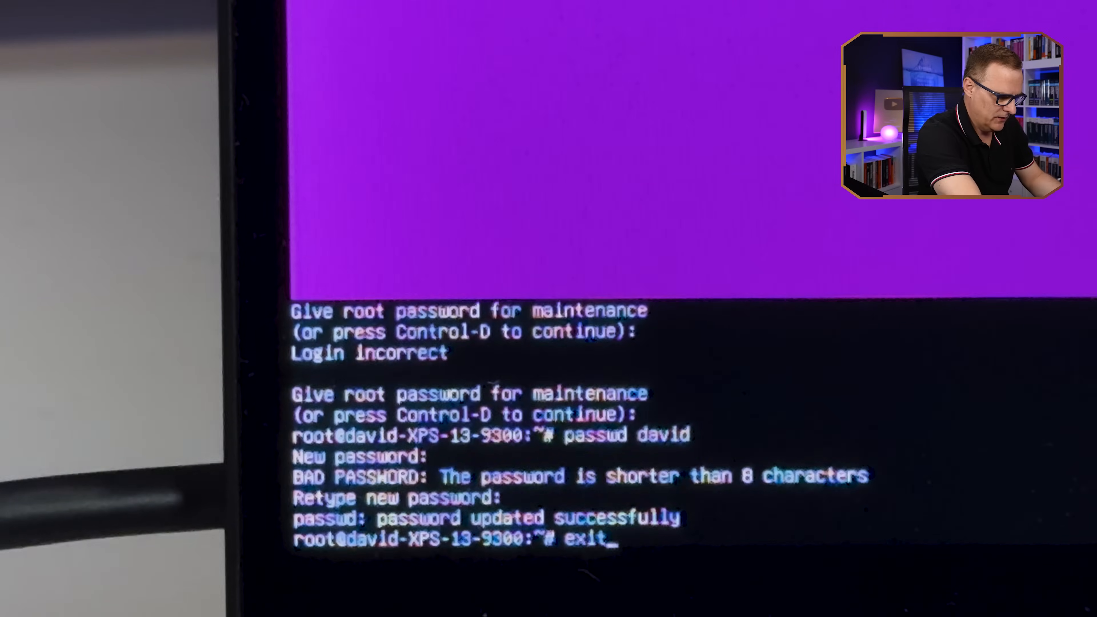
key(Return)
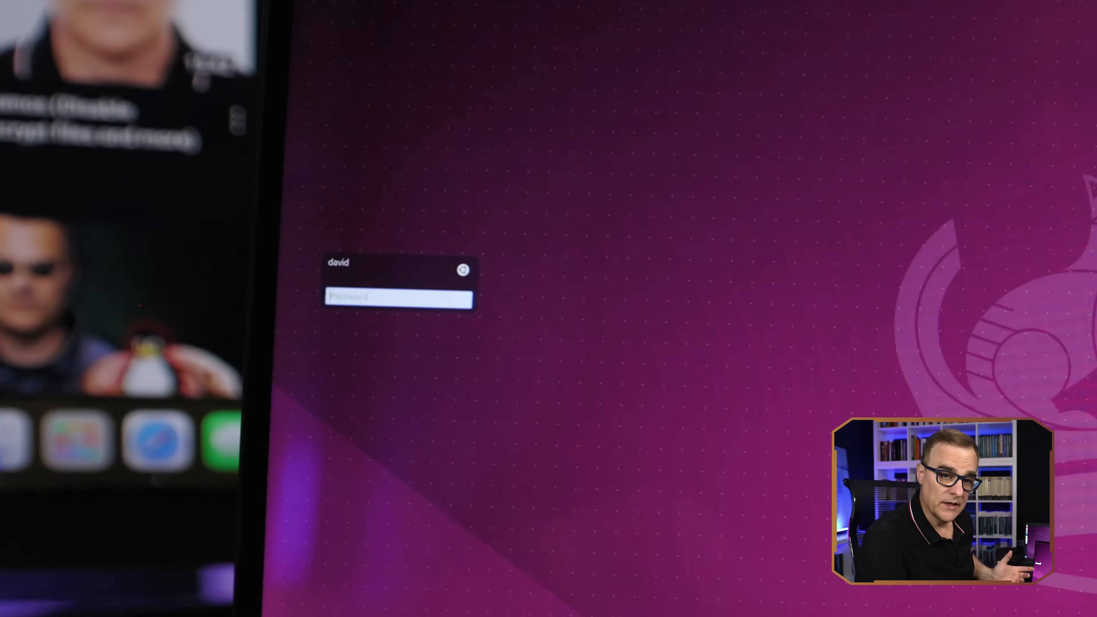
text(password)
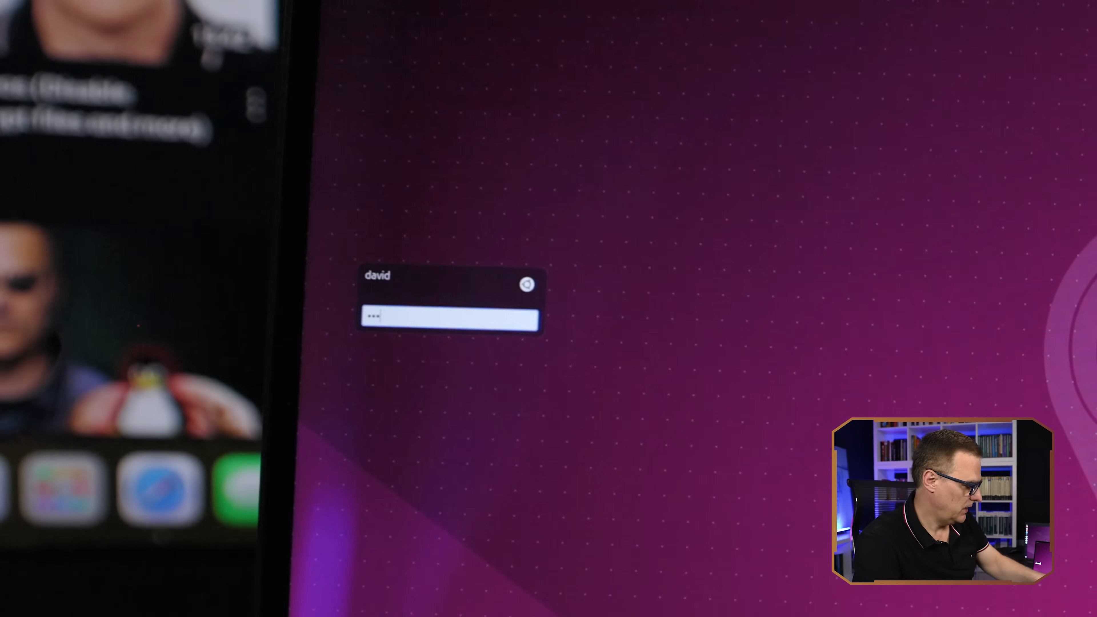